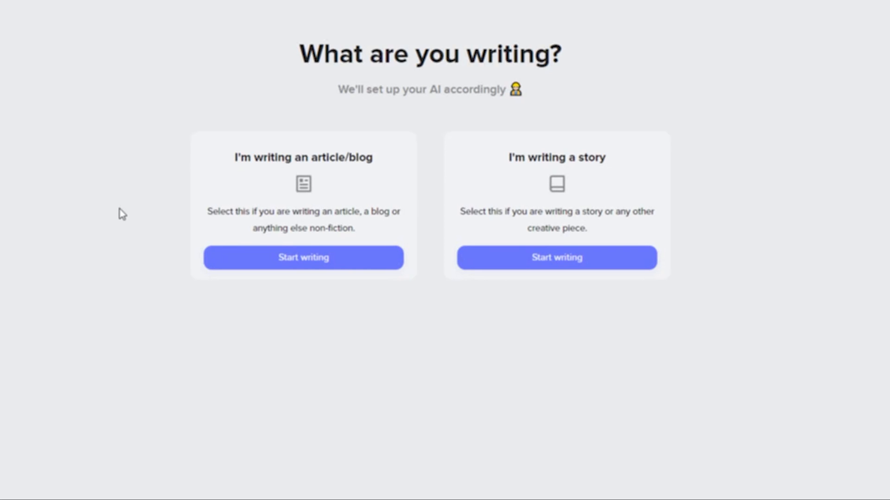
{"action": "mouse_move", "coordinate": [359, 169]}
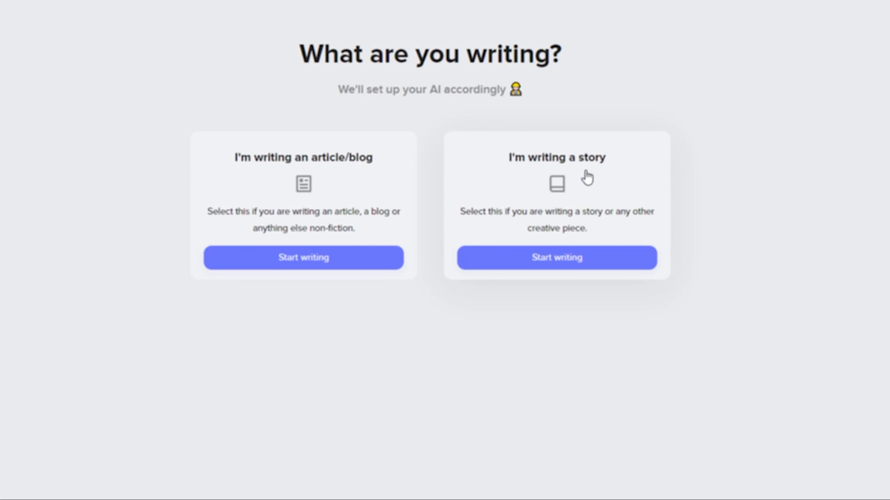
{"action": "mouse_move", "coordinate": [605, 193]}
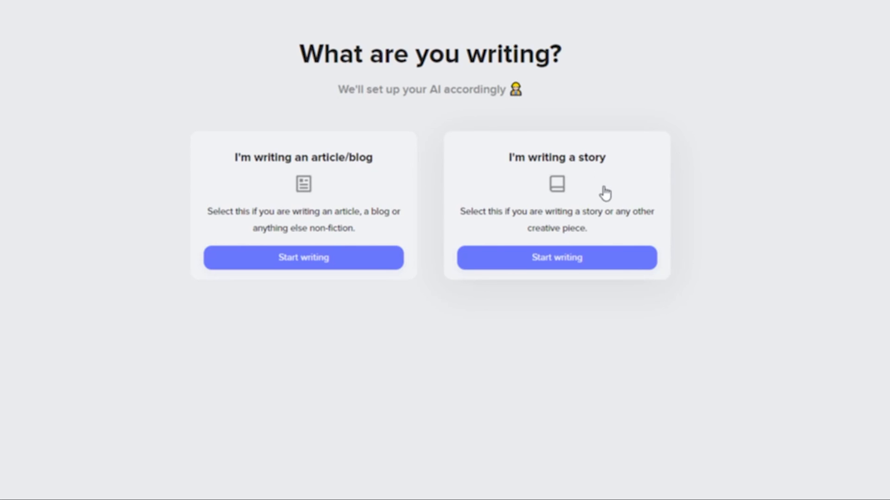
{"action": "mouse_move", "coordinate": [298, 214]}
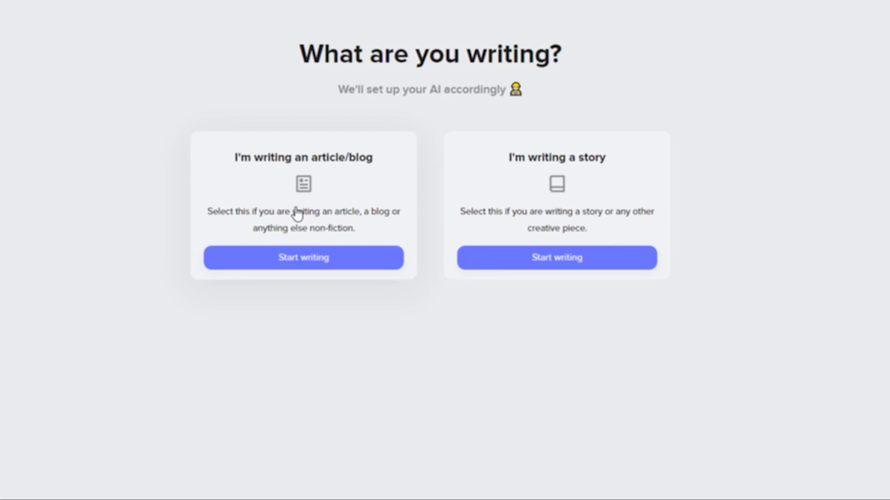
Choose Start writing under 'I'm writing an article/blog' to open a blank, untitled document
{"action": "left_click", "coordinate": [303, 258]}
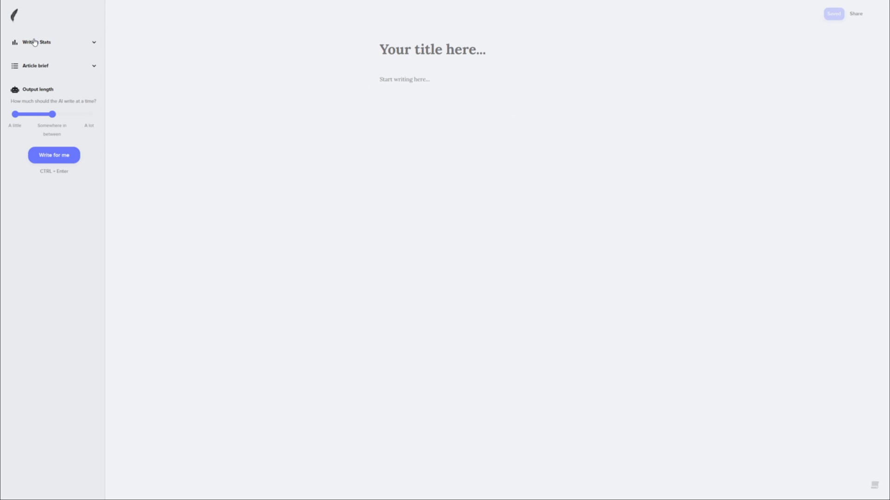
Show Writing Stats and the empty Article brief, leaving output length at Somewhere in between
{"action": "left_click", "coordinate": [36, 42]}
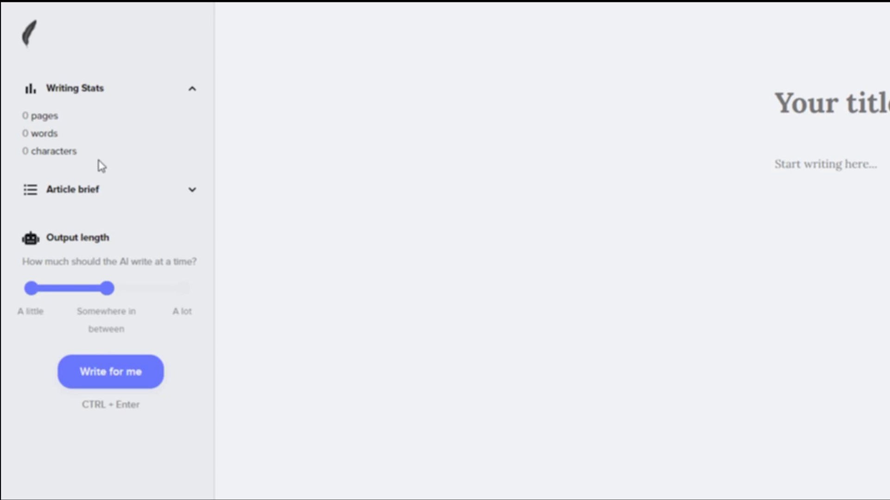
{"action": "mouse_move", "coordinate": [101, 169]}
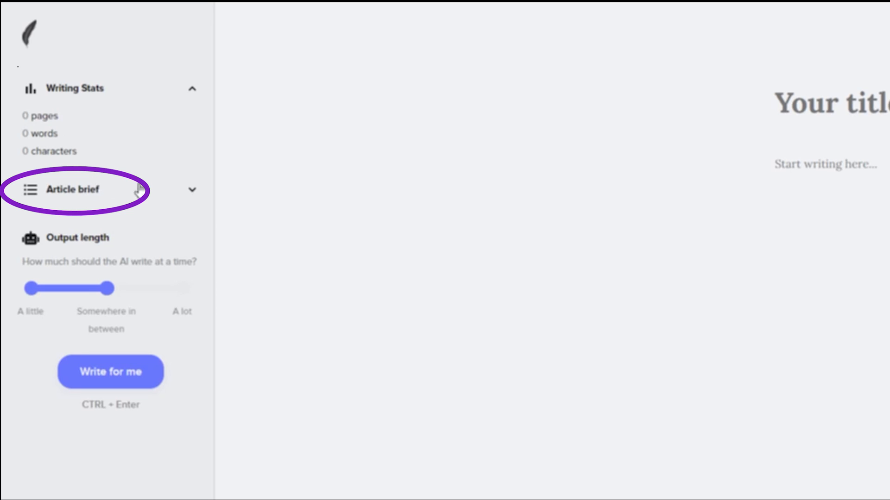
{"action": "left_click", "coordinate": [72, 189]}
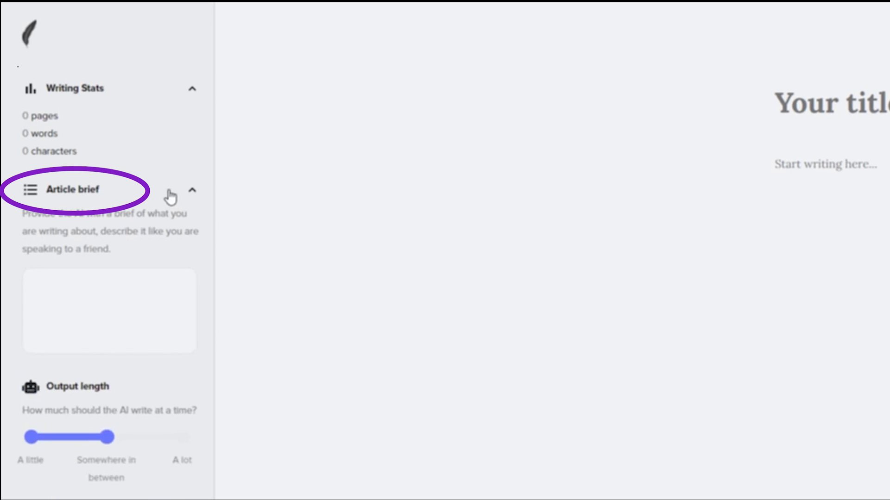
{"action": "mouse_move", "coordinate": [57, 231]}
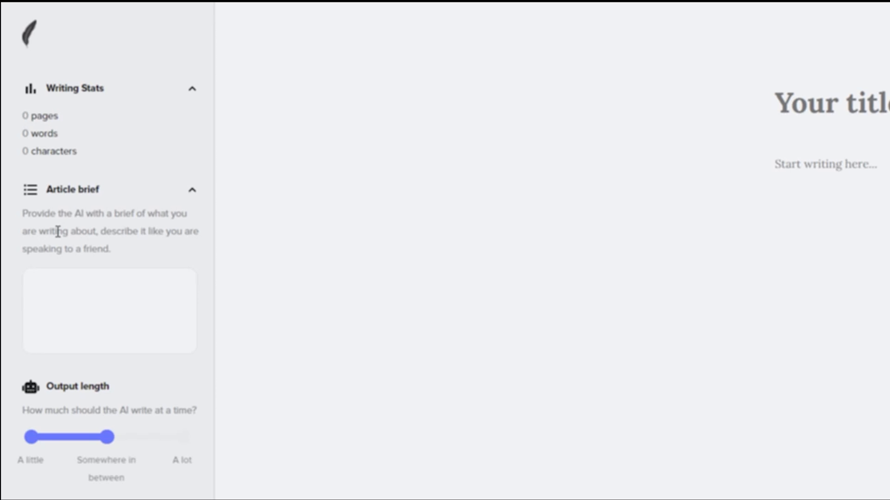
{"action": "mouse_move", "coordinate": [197, 316]}
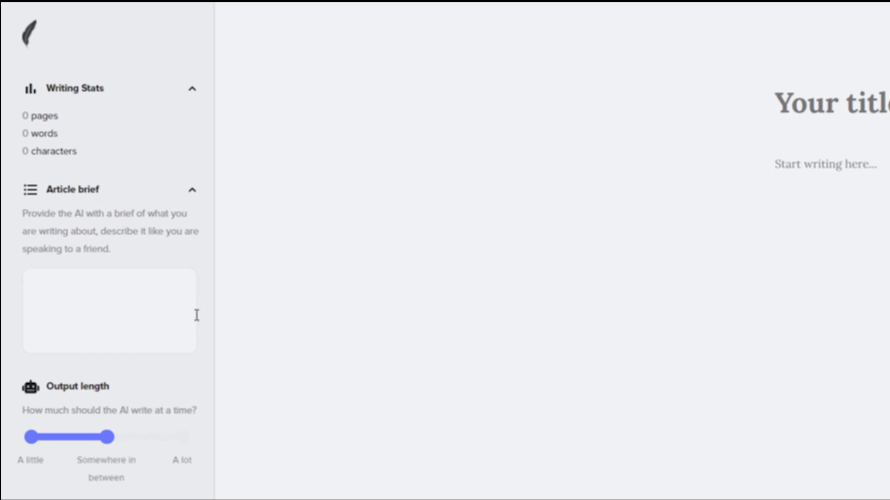
{"action": "scroll", "scroll_direction": "down", "scroll_amount": 3}
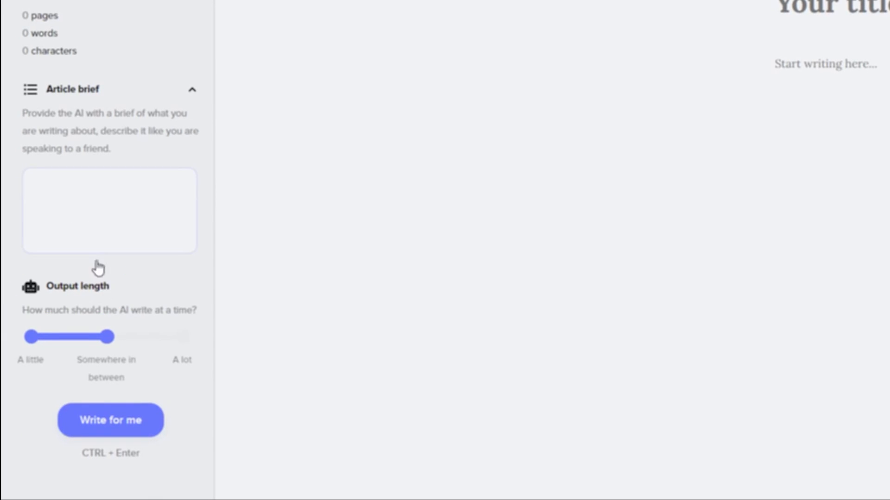
{"action": "mouse_move", "coordinate": [105, 306]}
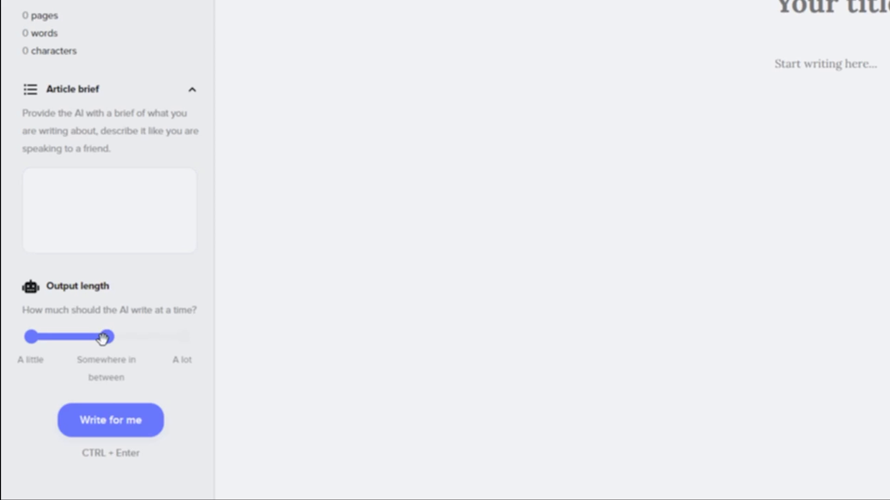
{"action": "left_click_drag", "start_coordinate": [101, 337], "coordinate": [29, 337]}
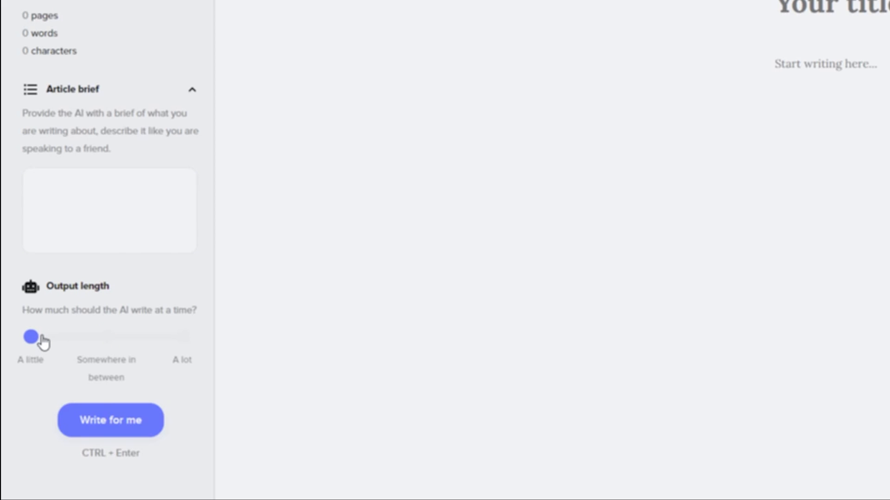
{"action": "left_click_drag", "start_coordinate": [31, 336], "coordinate": [108, 336]}
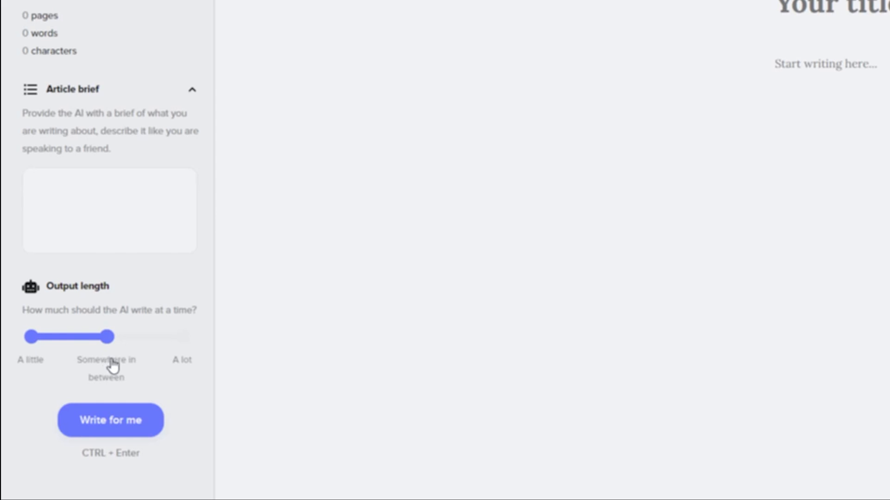
{"action": "mouse_move", "coordinate": [180, 363]}
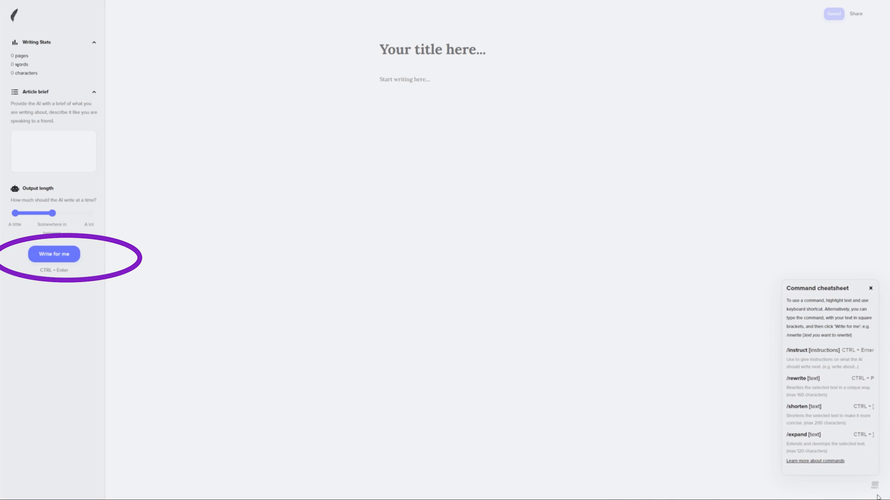
{"action": "mouse_move", "coordinate": [799, 316]}
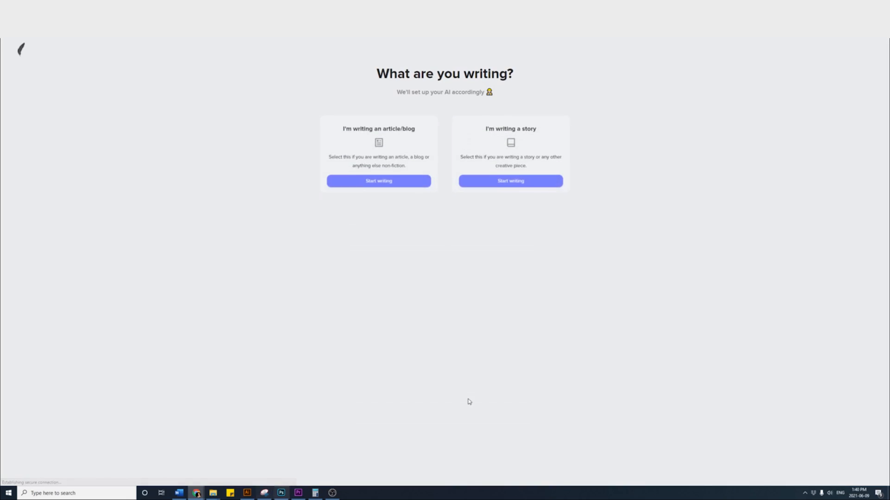
Start a new article whose brief requests instructions to write a plan for a service business
{"action": "left_click", "coordinate": [378, 180]}
{"action": "type", "text": "Write an in"}
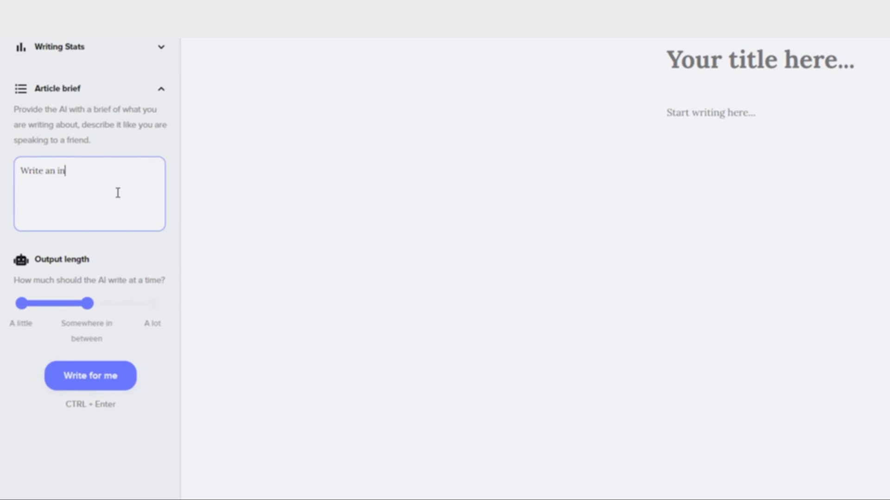
{"action": "type", "text": "stru"}
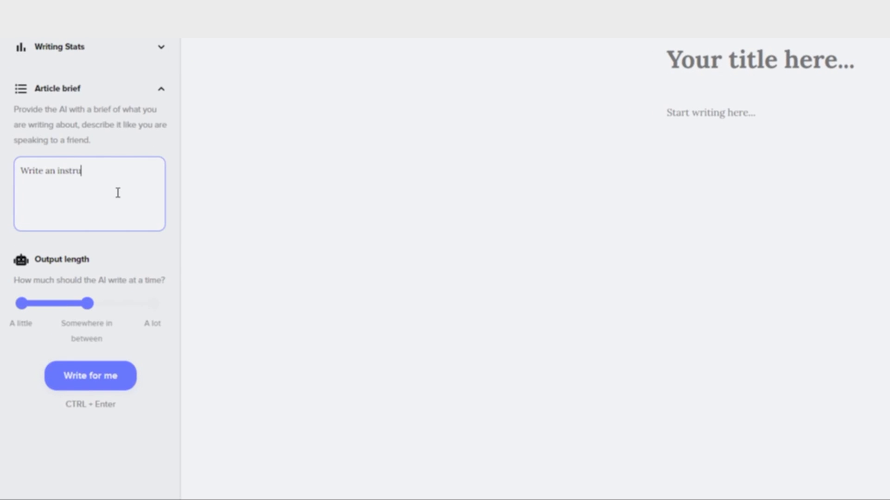
{"action": "type", "text": "ction of how"}
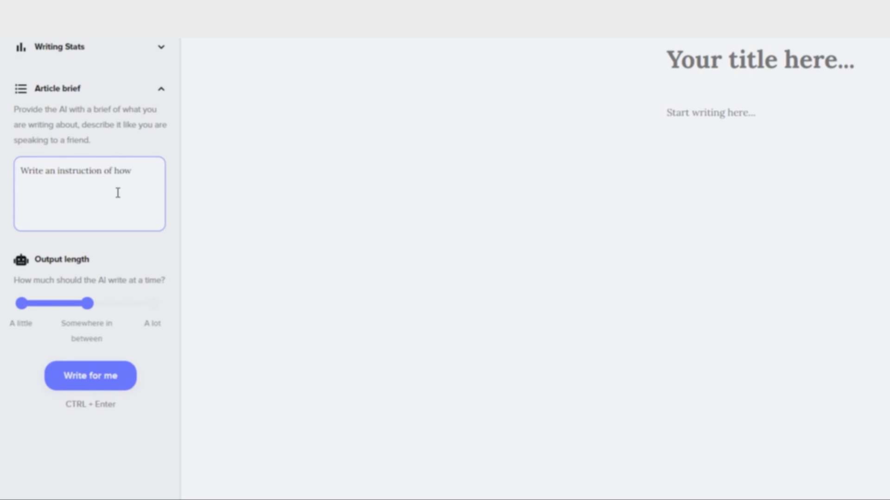
{"action": "type", "text": "to write a business plan"}
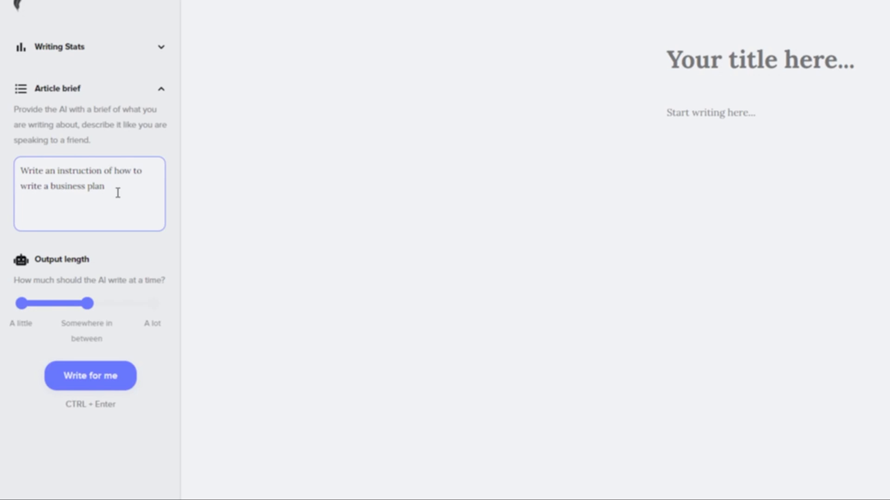
{"action": "type", "text": "for a servcie"}
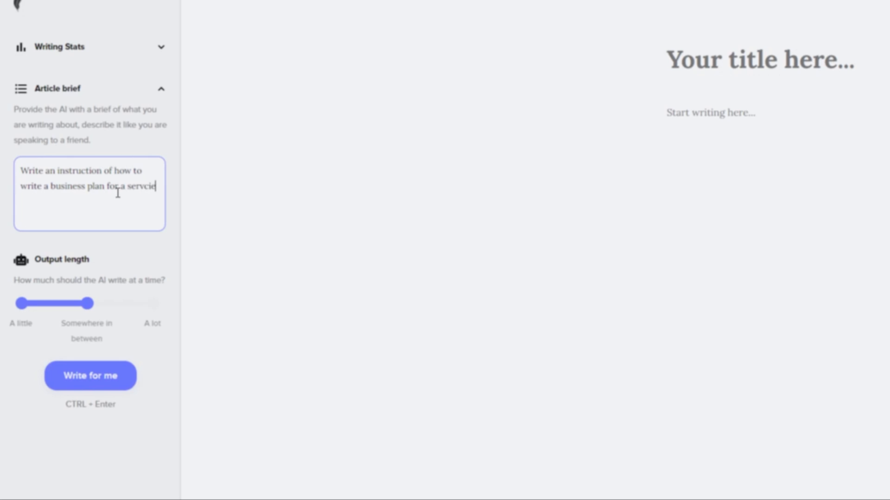
{"action": "key", "text": "Backspace"}
{"action": "type", "text": "Business"}
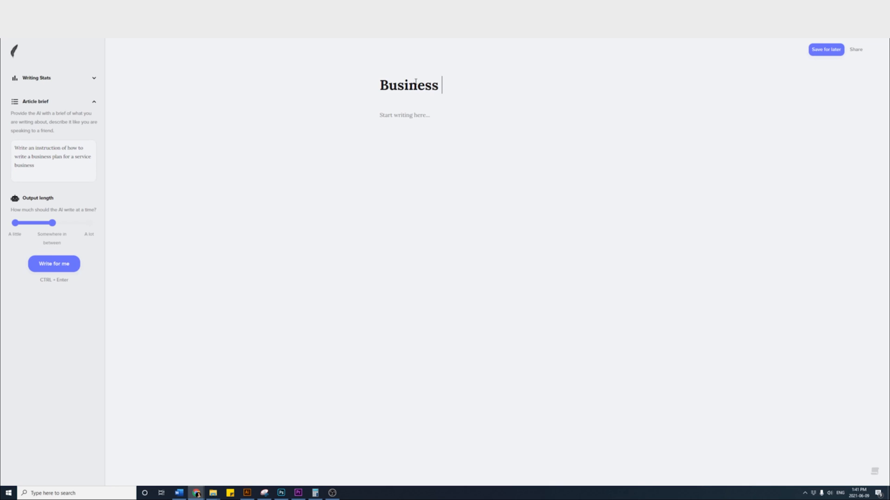
Title it 'Business plan for a service business' and type the step-by-step instruction opening line
{"action": "type", "text": "plan for a service"}
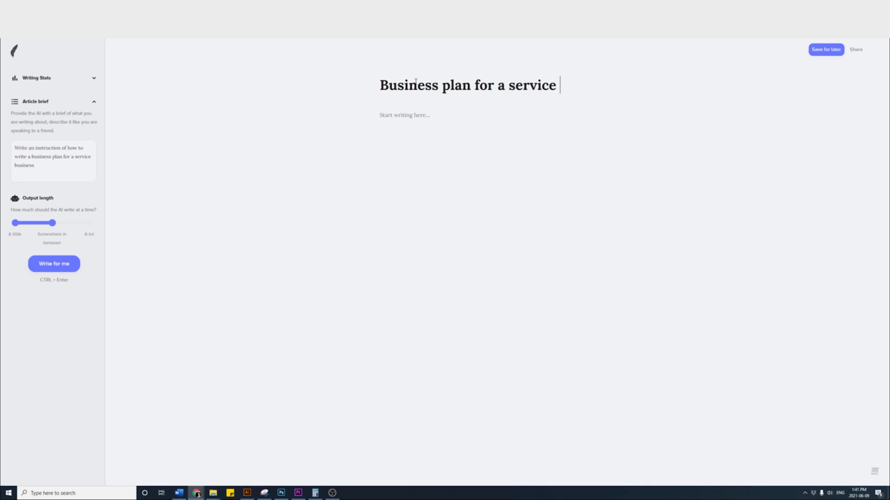
{"action": "type", "text": "business"}
{"action": "left_click", "coordinate": [537, 115]}
{"action": "type", "text": "Step by step inst"}
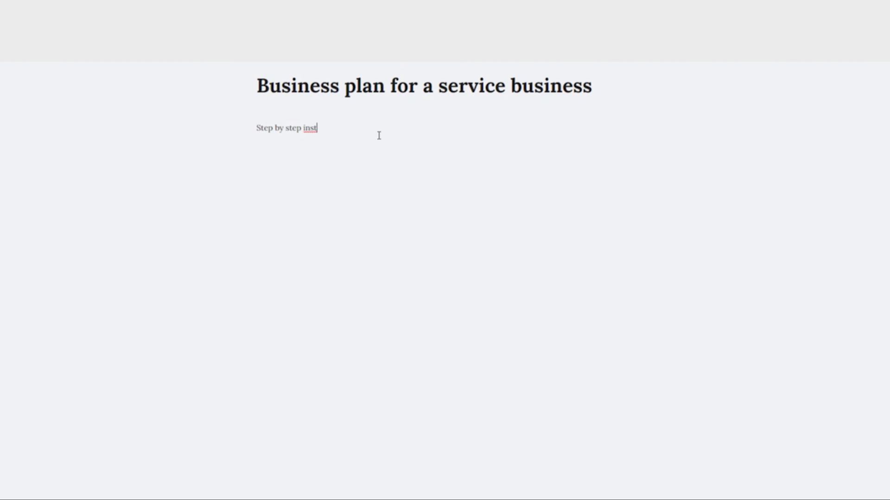
{"action": "type", "text": "ruction of w"}
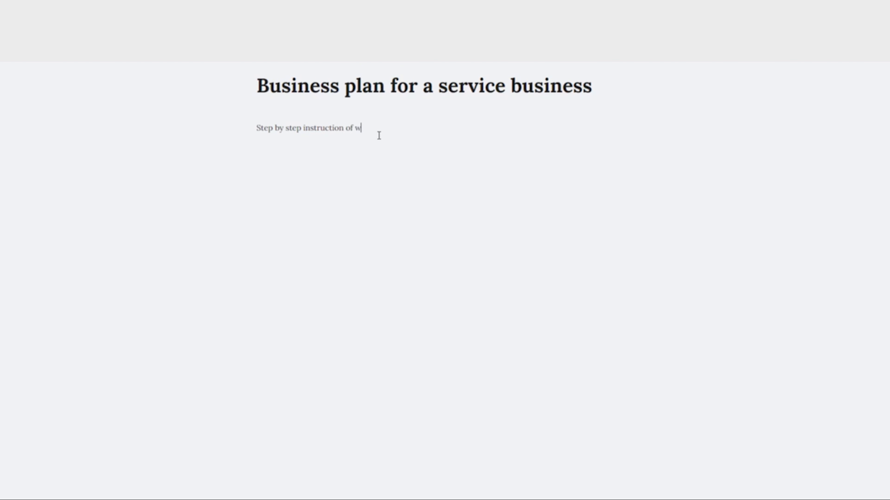
{"action": "type", "text": "riting a business plan for a"}
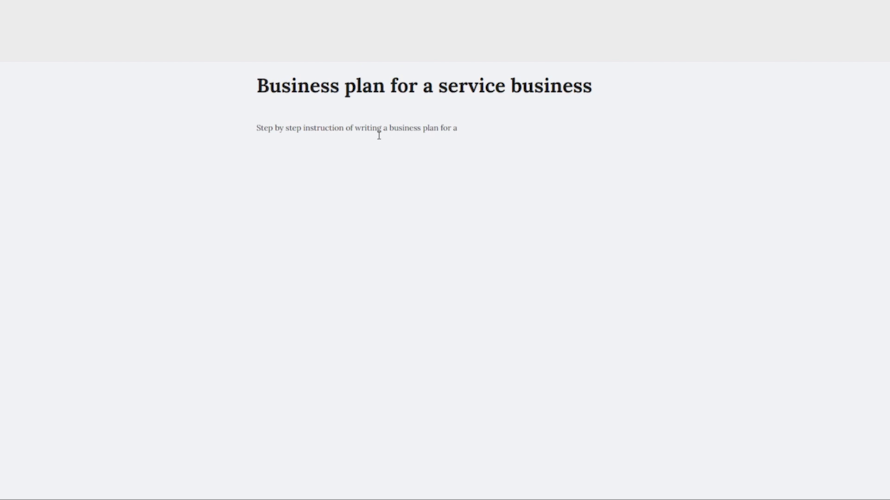
{"action": "type", "text": "service businesss"}
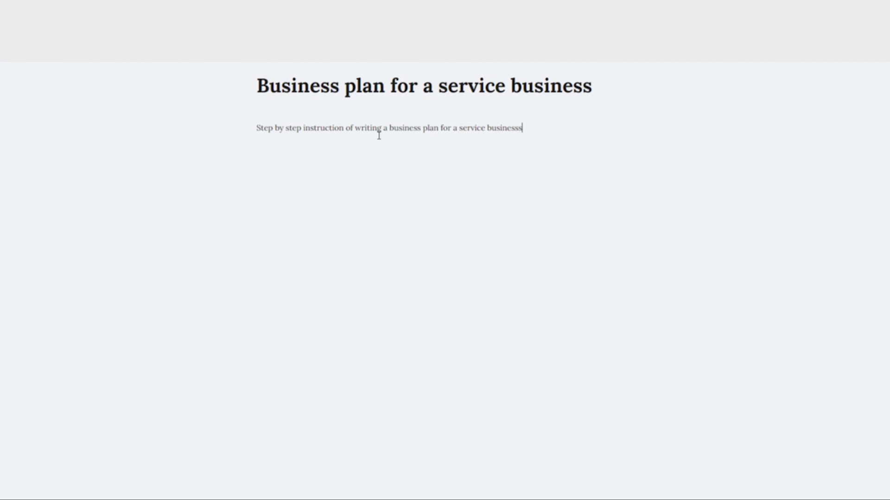
{"action": "key", "text": "Backspace"}
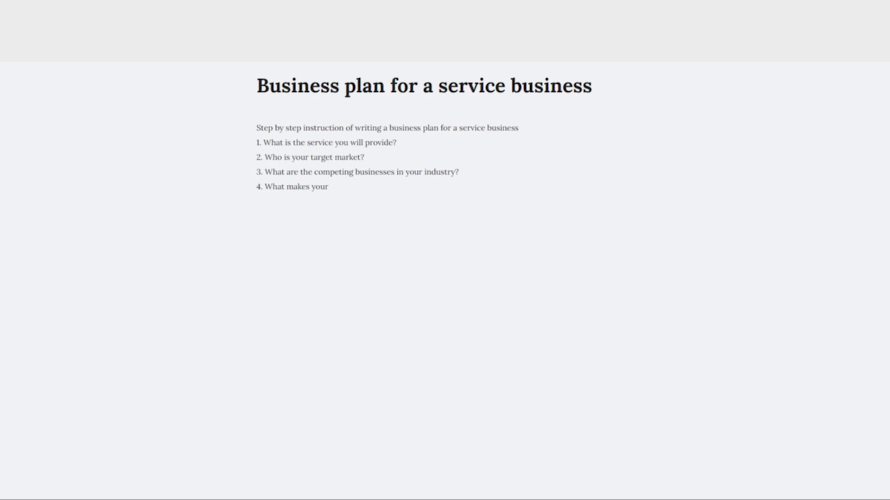
Add list questions on company differentiation, startup needs and financing, and other options considered
{"action": "type", "text": "company different from other companies in this business?"}
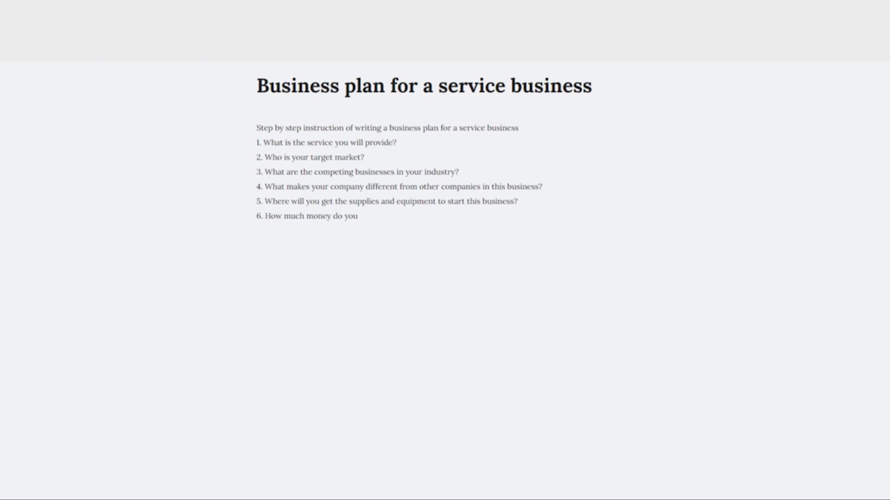
{"action": "type", "text": "need to start this business, and how much financing do you have available to fund it (personal funds, loans)?"}
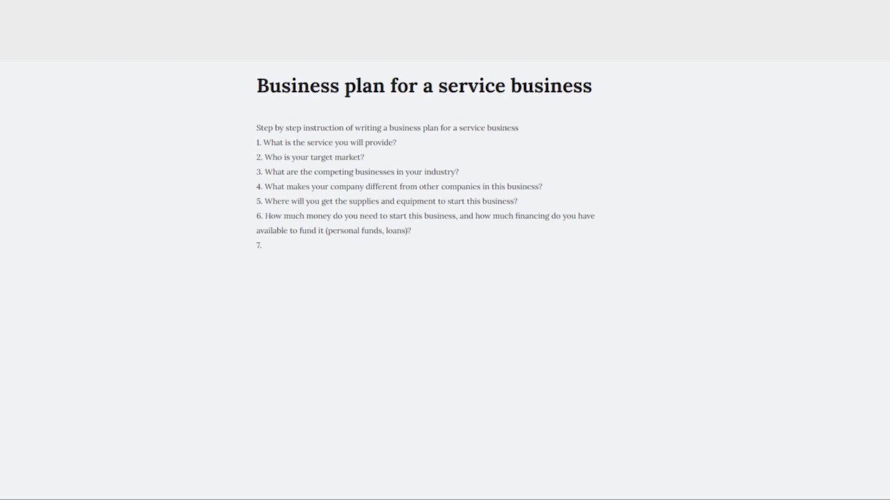
{"action": "type", "text": "What are other options that you are considering (and why)?"}
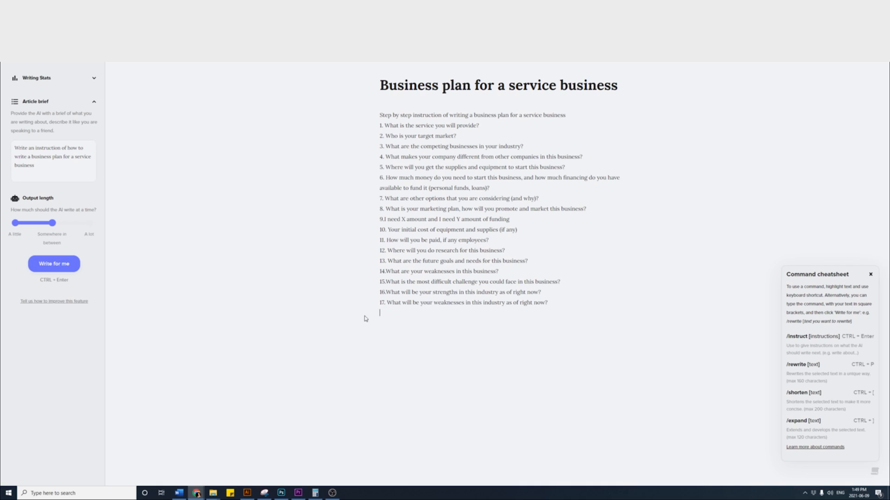
{"action": "mouse_move", "coordinate": [829, 392]}
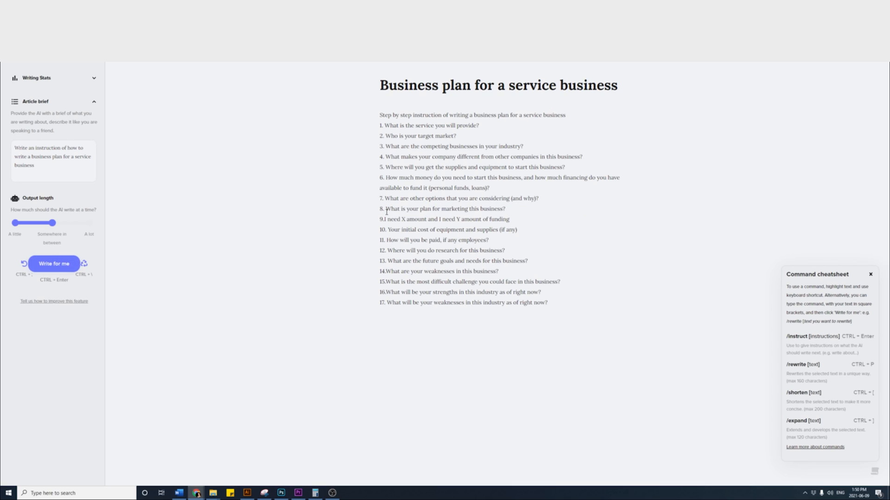
Rephrase item 8 as 'What is your plan for marketing this business?'
{"action": "left_click_drag", "start_coordinate": [385, 209], "coordinate": [504, 209]}
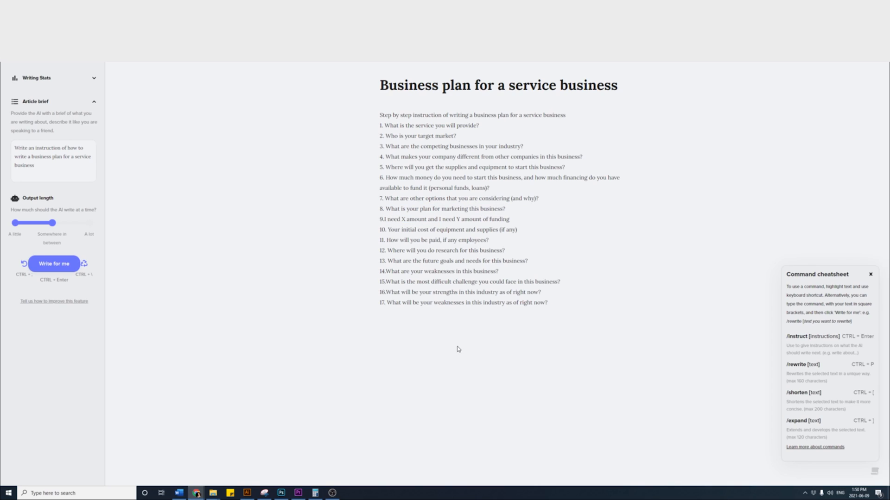
{"action": "mouse_move", "coordinate": [538, 232]}
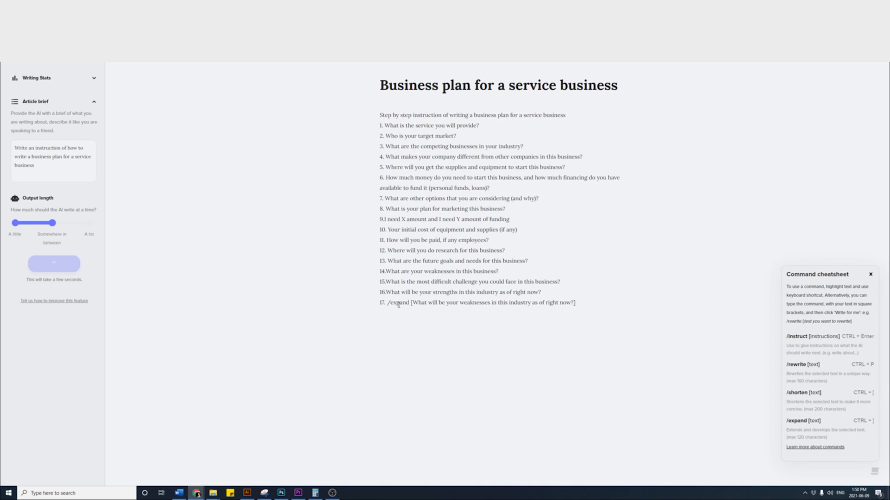
Have the AI expand item 17 into a passage on weaknesses and staying aware of distractions
{"action": "left_click", "coordinate": [54, 264]}
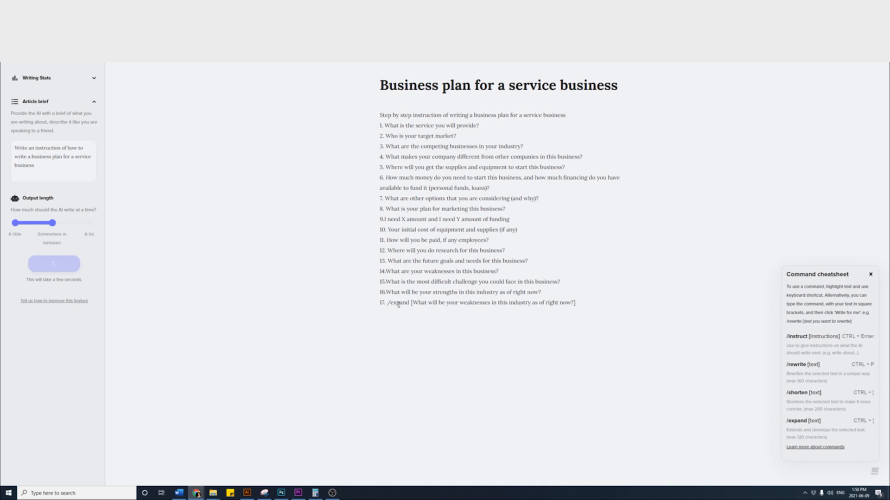
{"action": "left_click", "coordinate": [54, 264]}
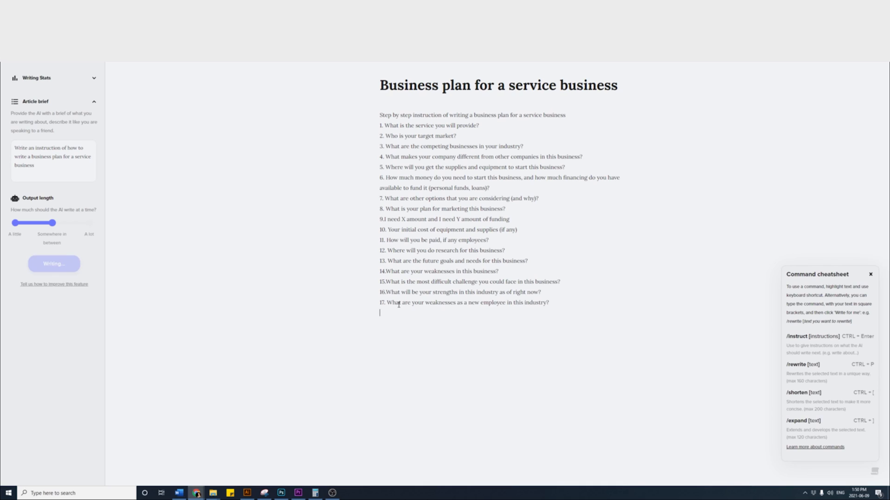
{"action": "left_click", "coordinate": [53, 264]}
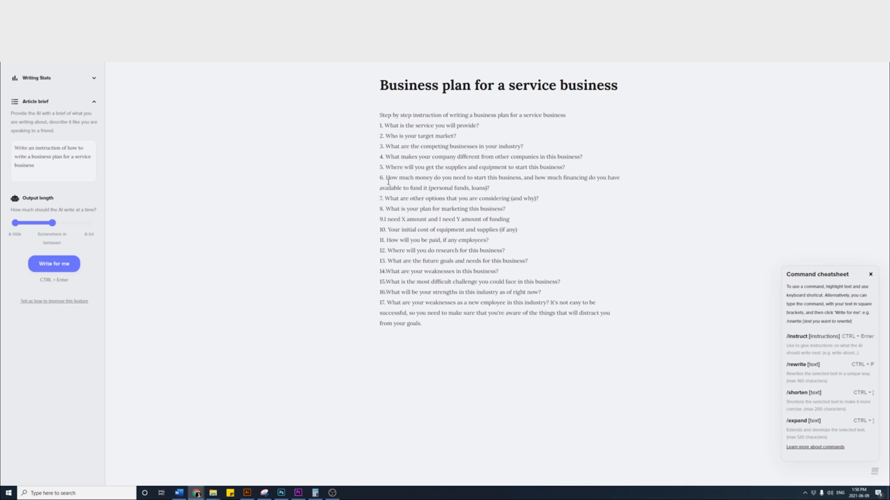
{"action": "left_click_drag", "start_coordinate": [385, 178], "coordinate": [489, 187]}
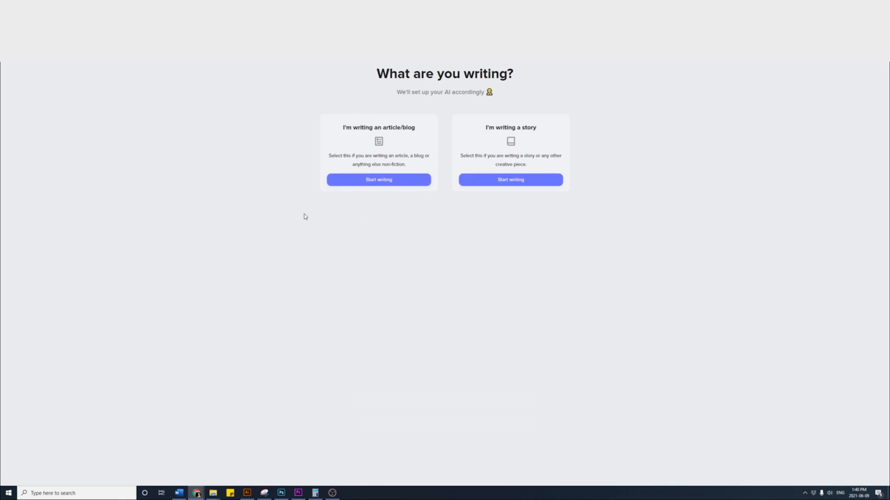
Create article 'Website design blog ideas' with a headline brief and an opening 'Write a' line
{"action": "left_click", "coordinate": [378, 180]}
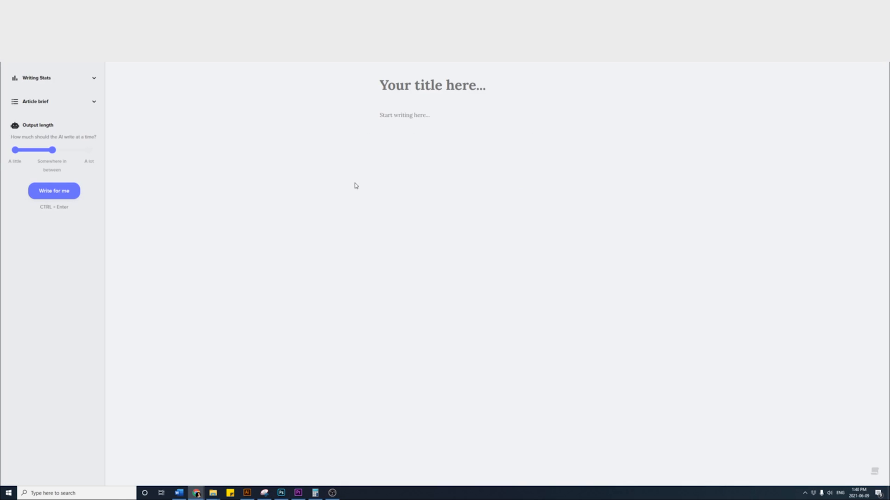
{"action": "type", "text": "Write unique blog post headlines for website design"}
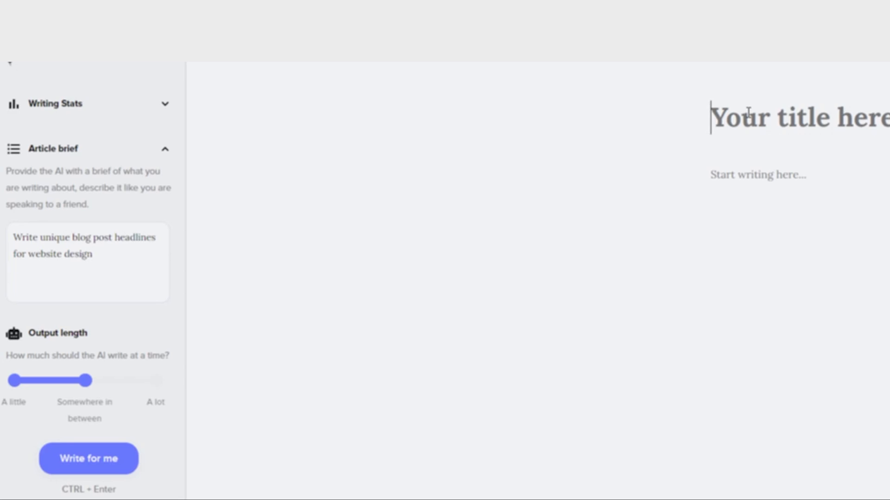
{"action": "type", "text": "Website design blog"}
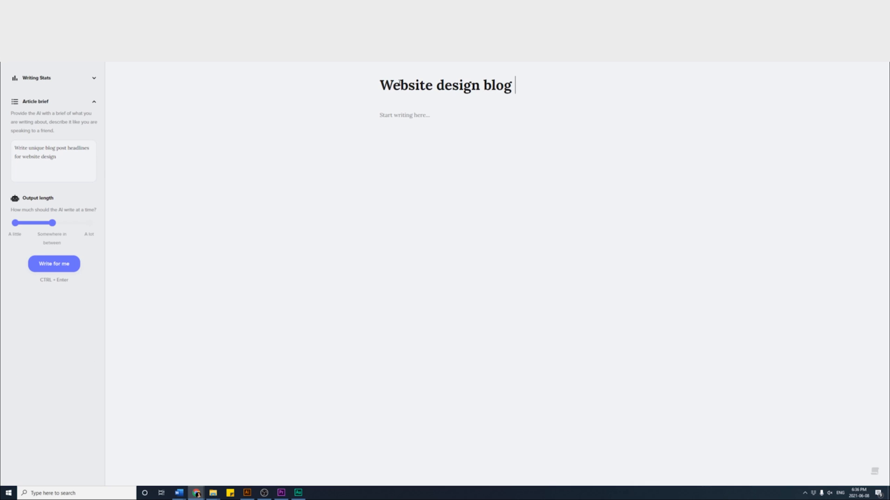
{"action": "type", "text": "ideas"}
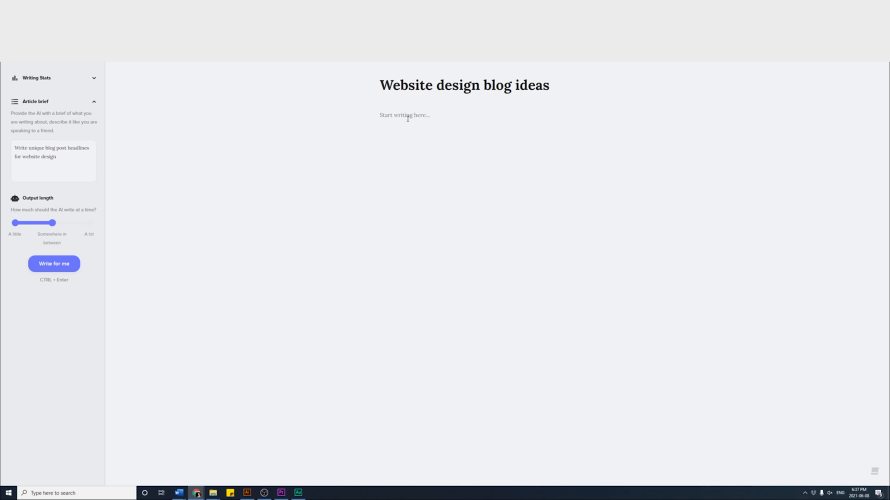
{"action": "type", "text": "Write a list of website design blog ideas"}
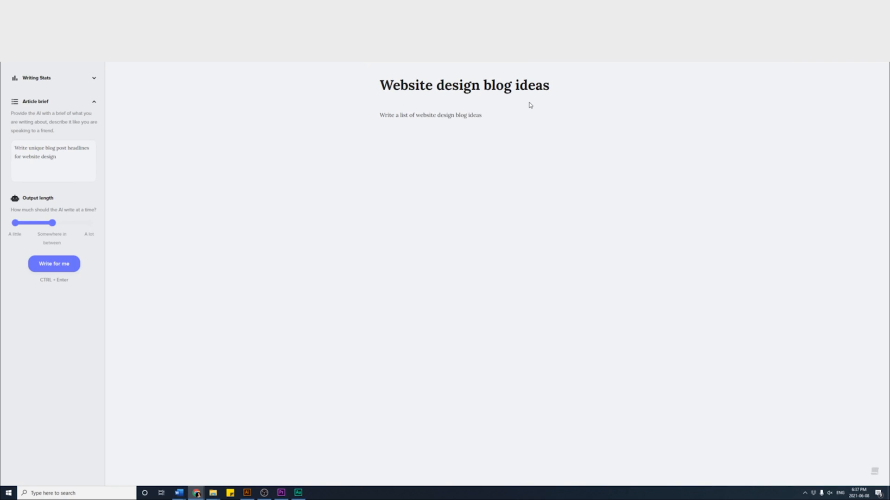
Have the AI generate and continue the headline list until it reaches 21 ideas
{"action": "left_click", "coordinate": [54, 264]}
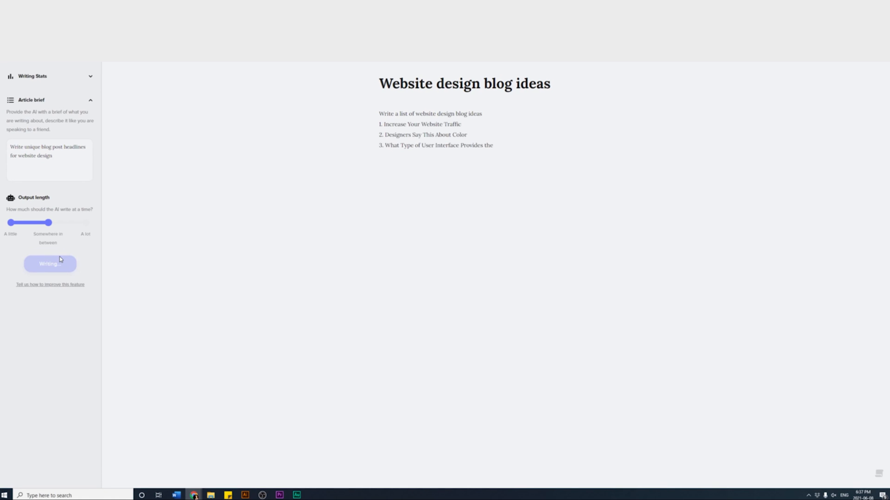
{"action": "left_click", "coordinate": [50, 264]}
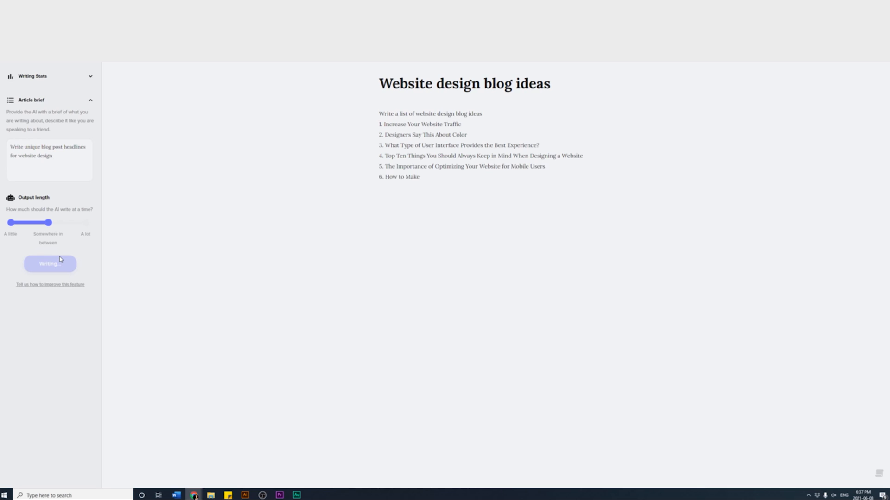
{"action": "left_click", "coordinate": [49, 263]}
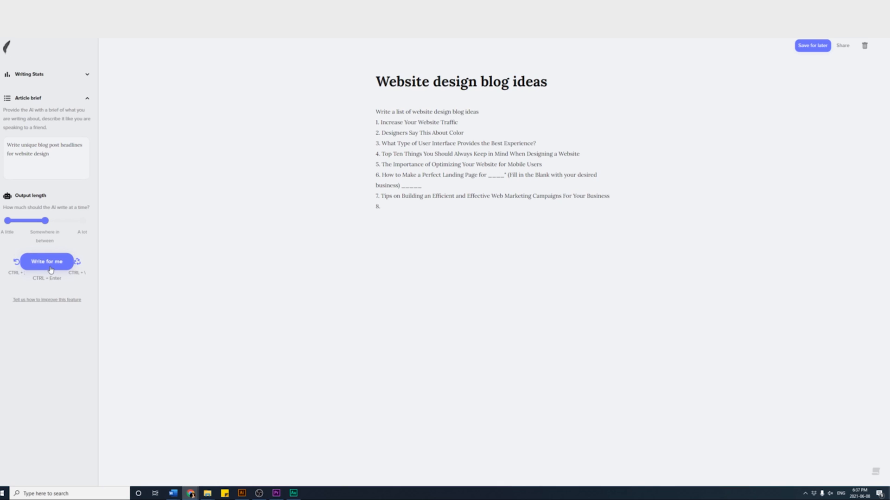
{"action": "left_click", "coordinate": [47, 261]}
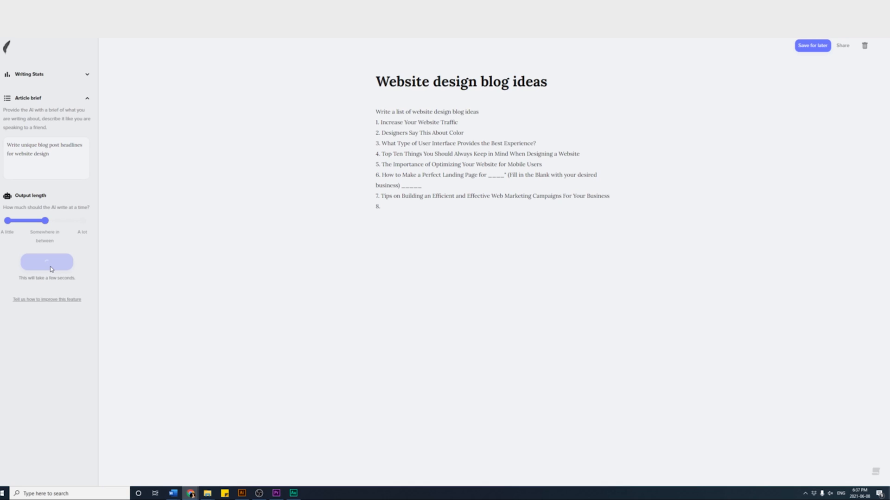
{"action": "left_click", "coordinate": [46, 261]}
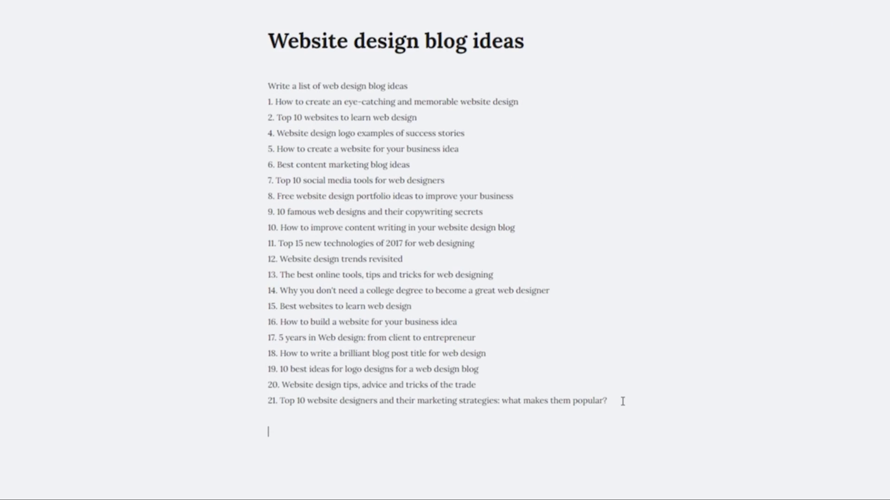
Type 'Can you explain me the main principles of website design' and let the AI finish the paragraph
{"action": "type", "text": "Can you explain me the main p"}
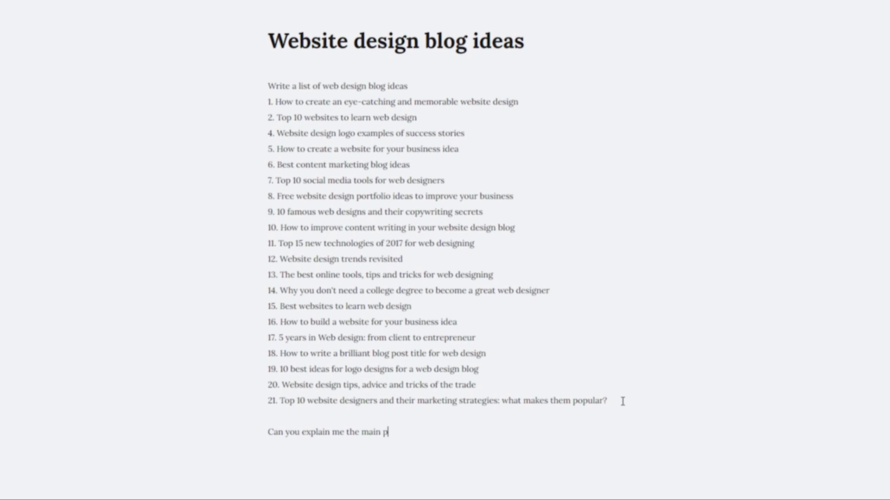
{"action": "type", "text": "rinciples of website design consists of an abundance of expertise"}
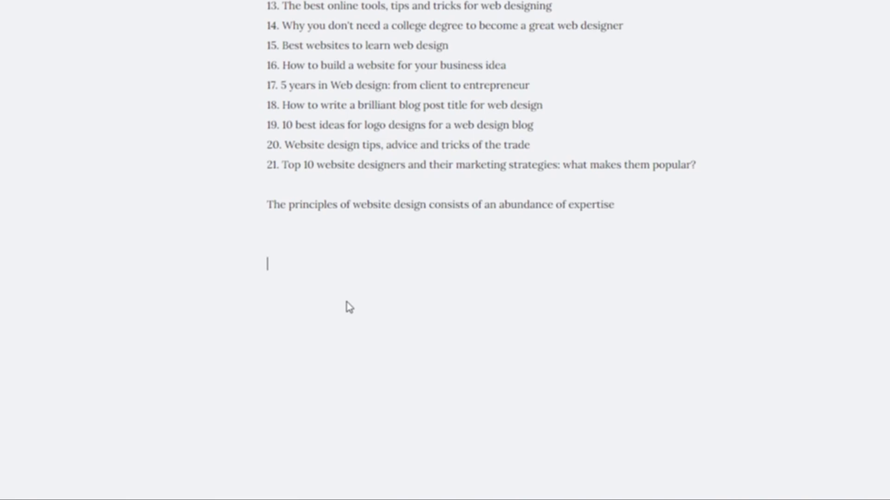
{"action": "type", "text": "and knowledge that would need to be obtained in order to create a successful website. These principals are deemed essential for the future success of any"}
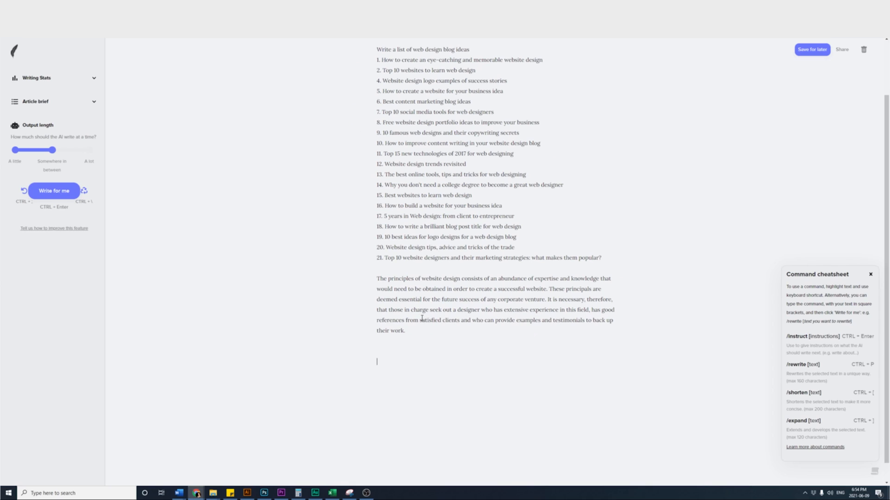
{"action": "left_click_drag", "start_coordinate": [546, 299], "coordinate": [551, 309]}
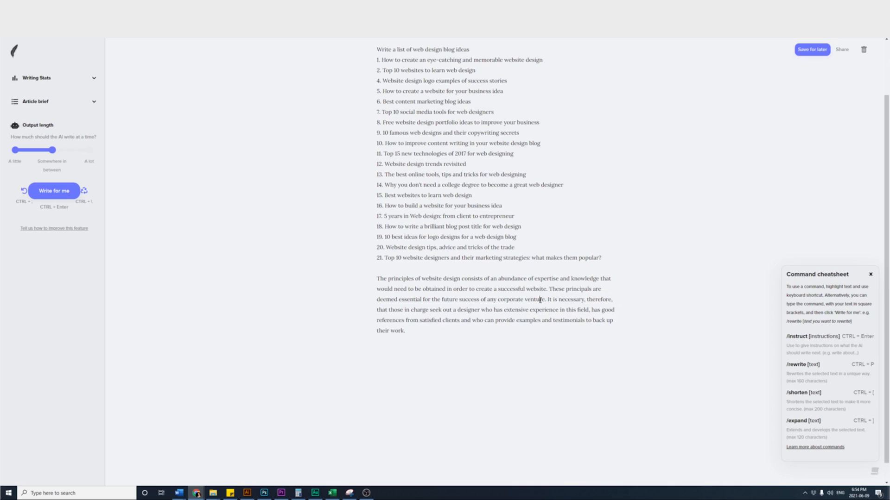
{"action": "left_click_drag", "start_coordinate": [544, 300], "coordinate": [405, 330]}
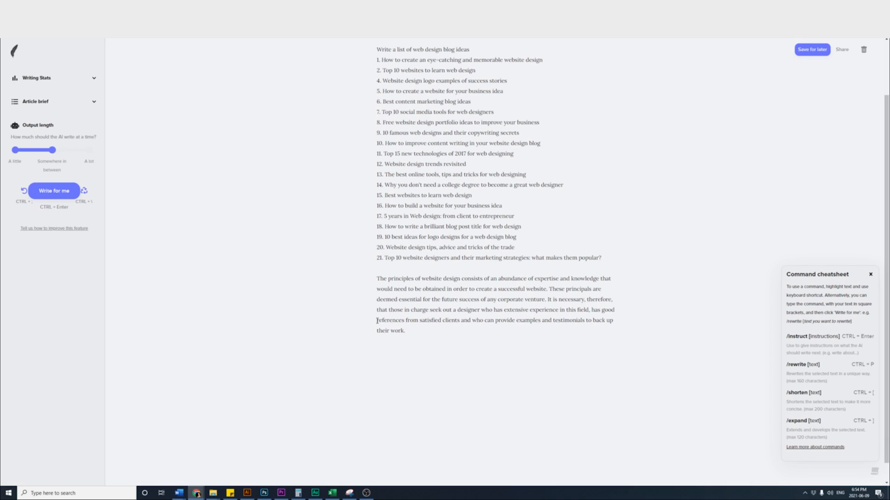
{"action": "left_click", "coordinate": [54, 191]}
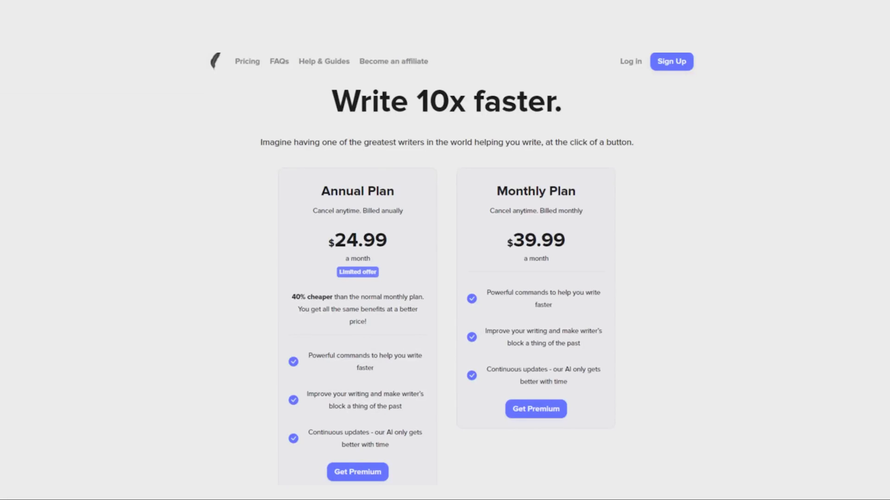
{"action": "mouse_move", "coordinate": [543, 450]}
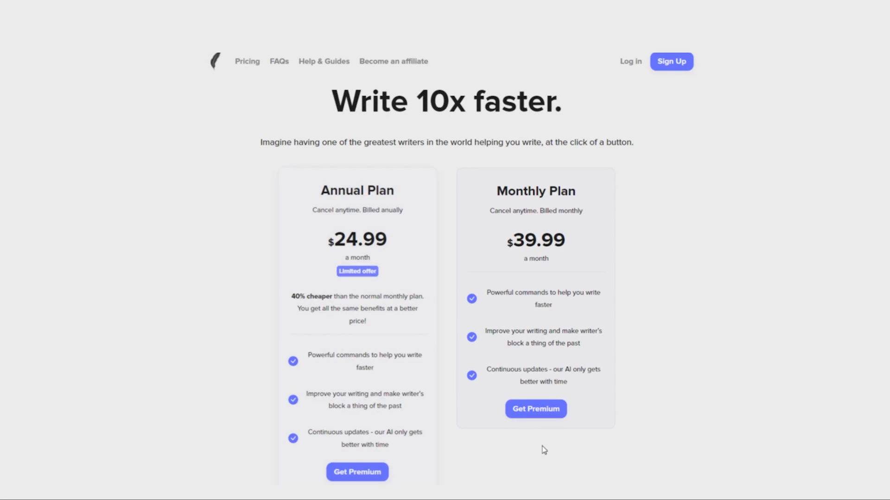
Review the Annual ($24.99) and Monthly ($39.99 per month) plans on the pricing page
{"action": "triple_click", "coordinate": [446, 101]}
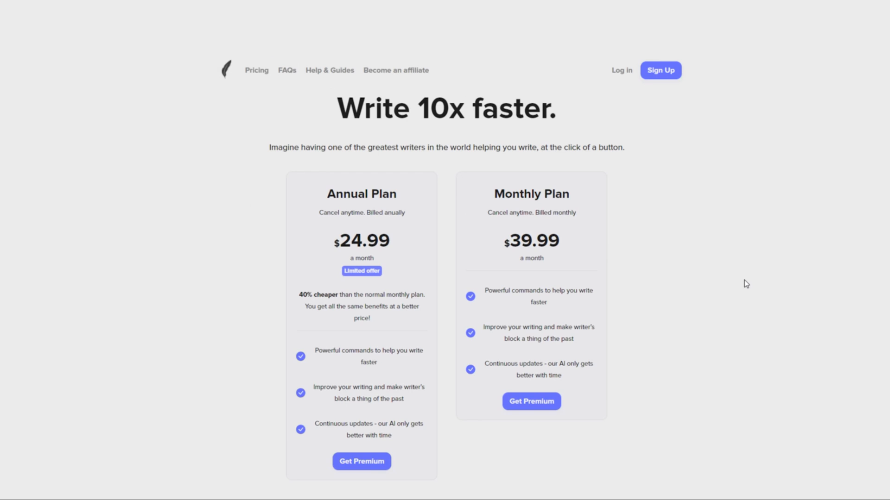
{"action": "mouse_move", "coordinate": [179, 169]}
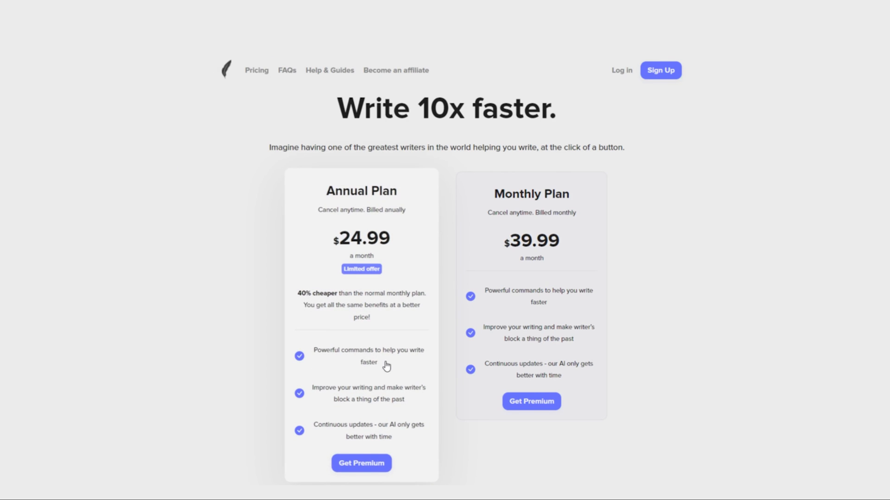
{"action": "mouse_move", "coordinate": [399, 276]}
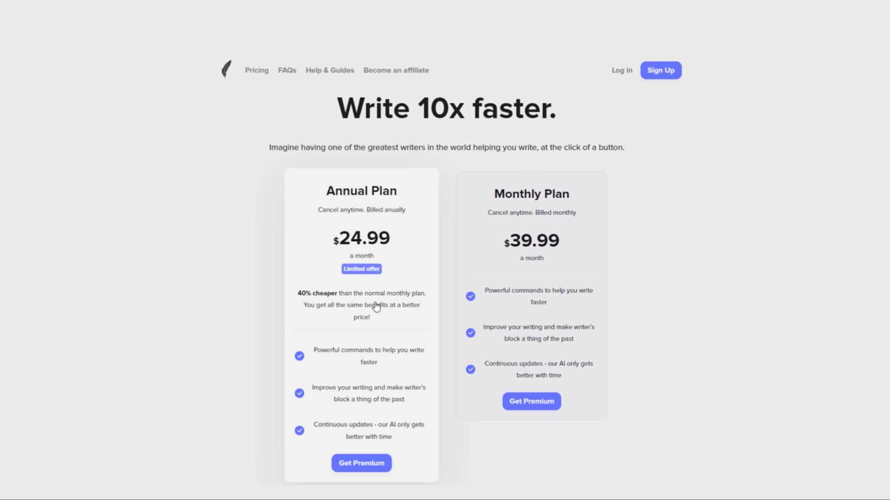
{"action": "mouse_move", "coordinate": [385, 323]}
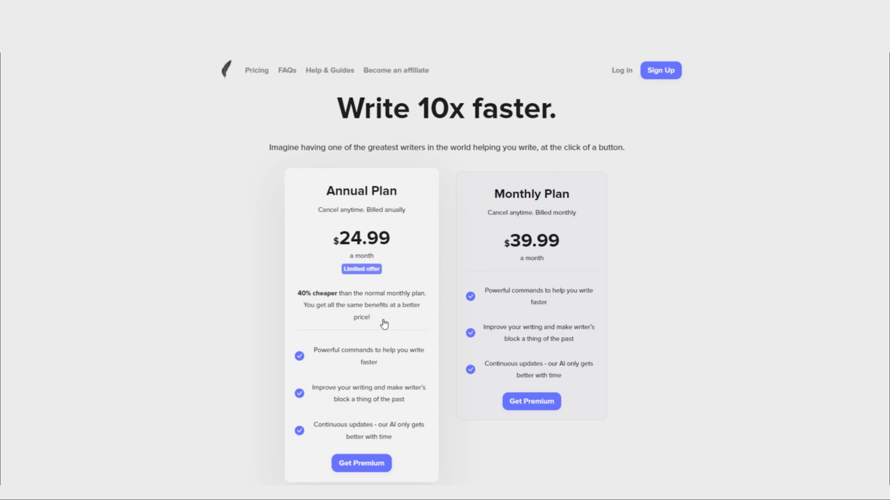